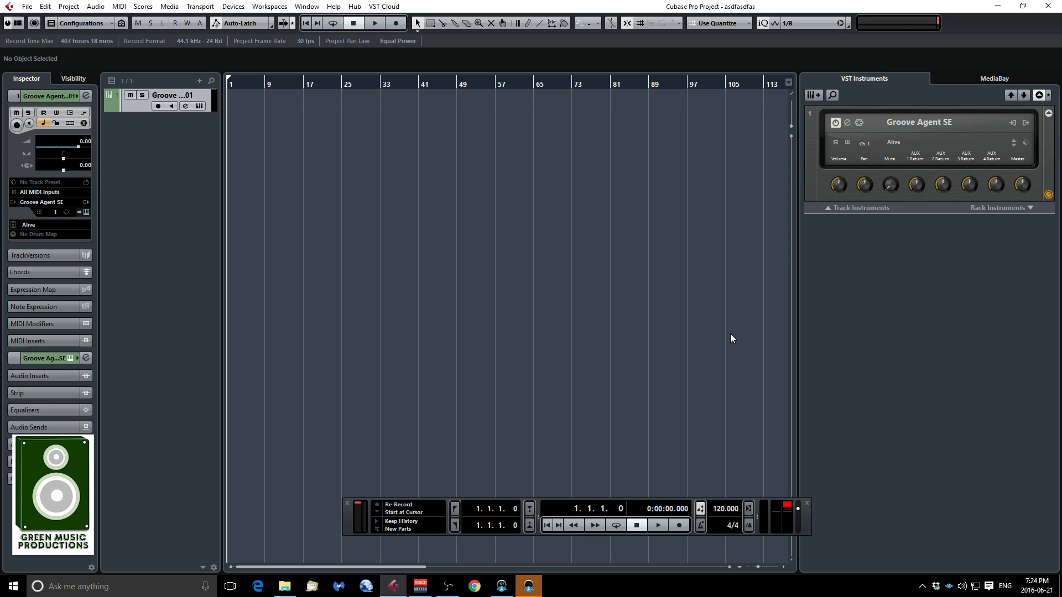
{"action": "mouse_move", "coordinate": [870, 154]}
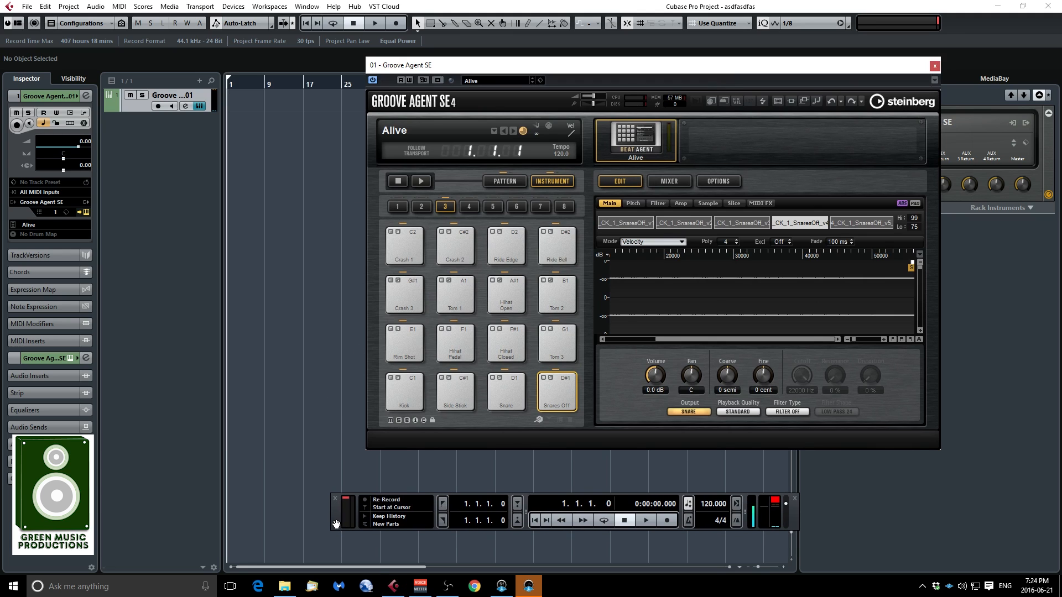
{"action": "left_click", "coordinate": [334, 498]}
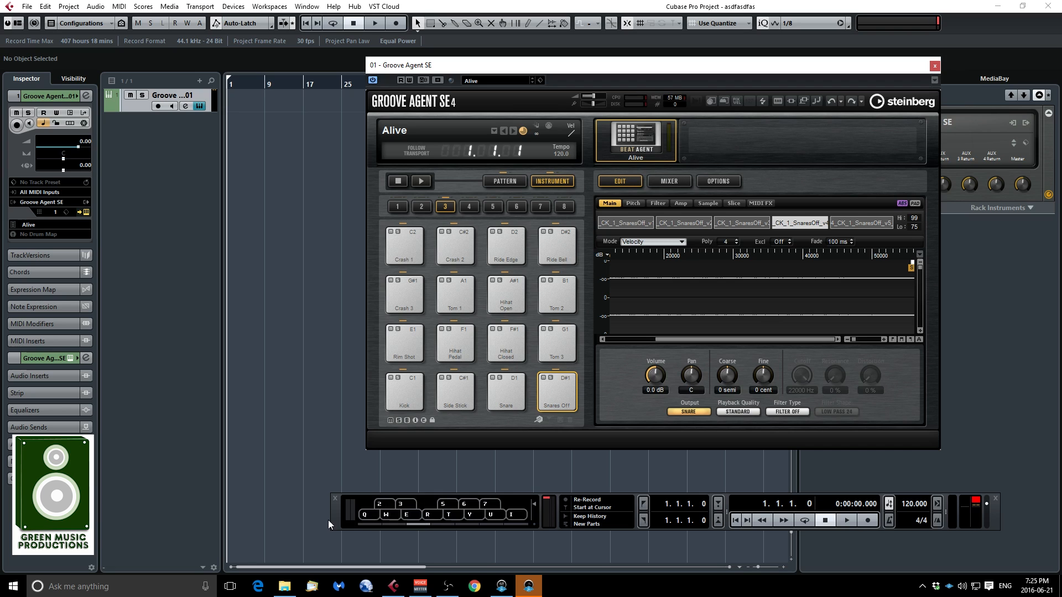
{"action": "mouse_move", "coordinate": [463, 528]}
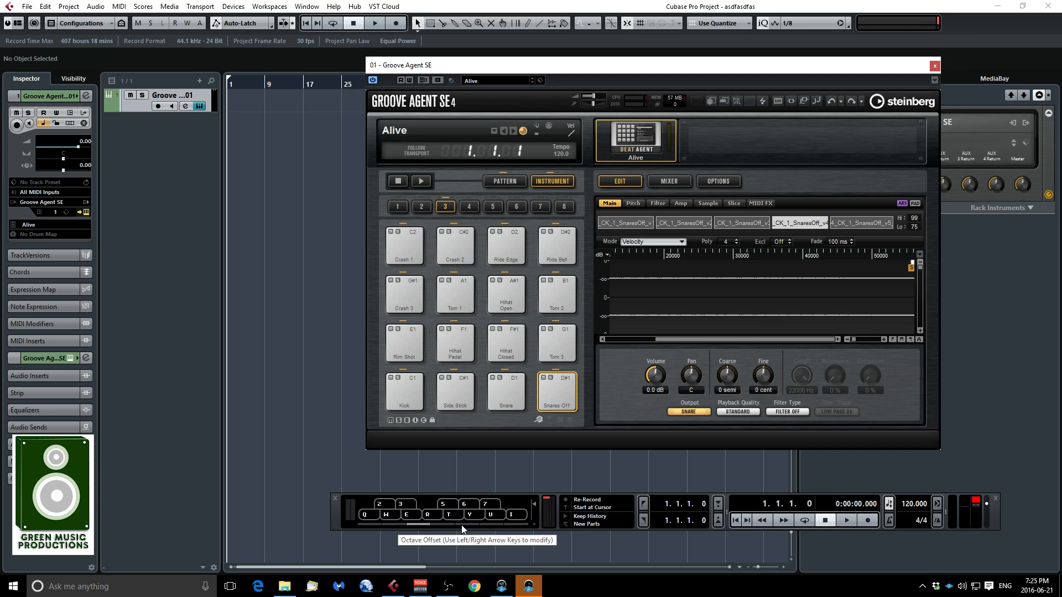
{"action": "mouse_move", "coordinate": [447, 531]}
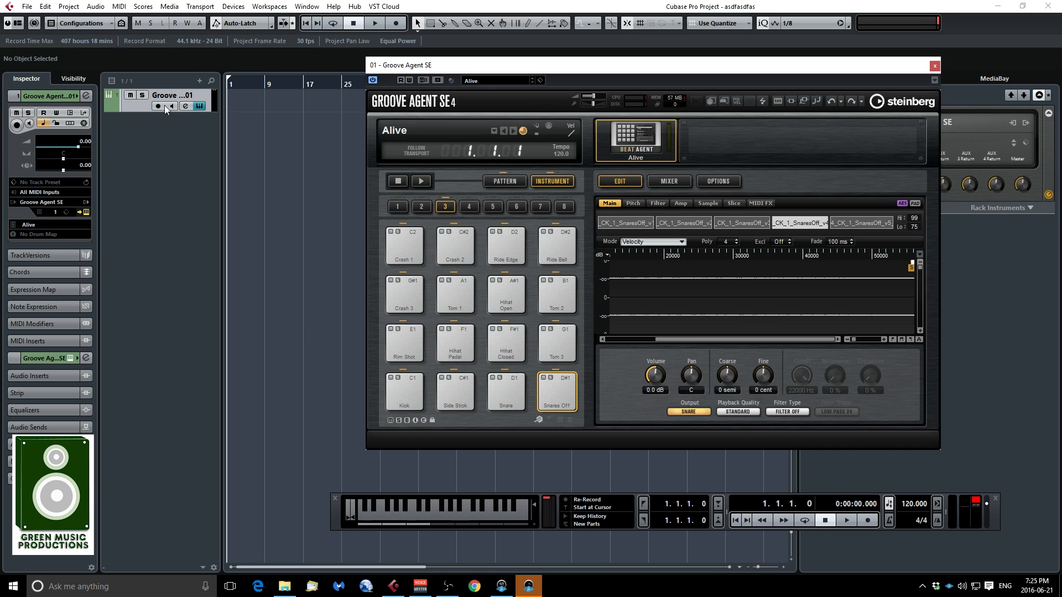
- Record-enable the Groove Agent SE drum track, then use the transport toolbar
{"action": "left_click", "coordinate": [158, 105]}
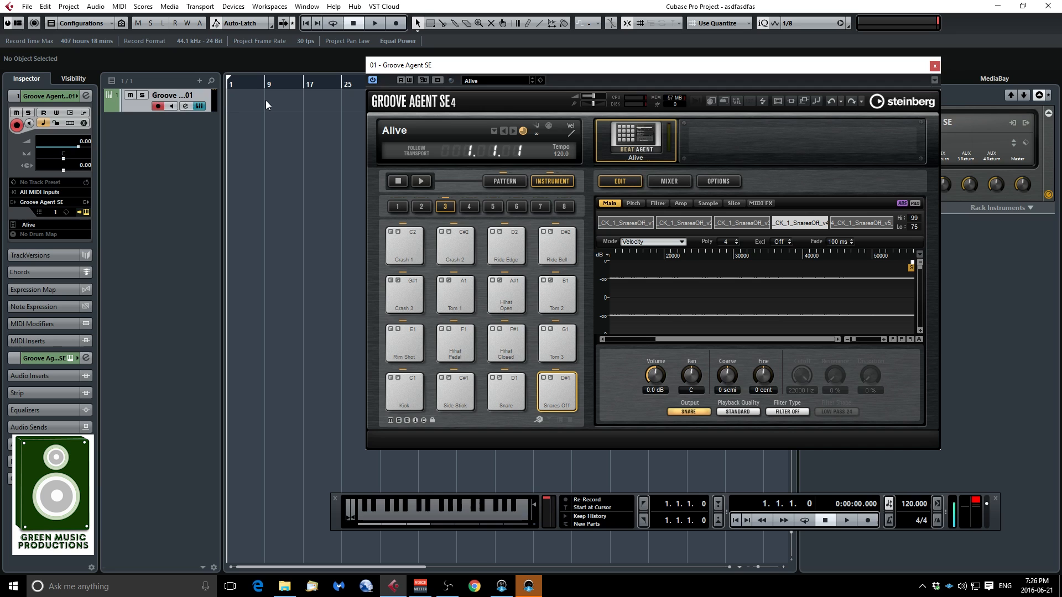
{"action": "left_click", "coordinate": [374, 22]}
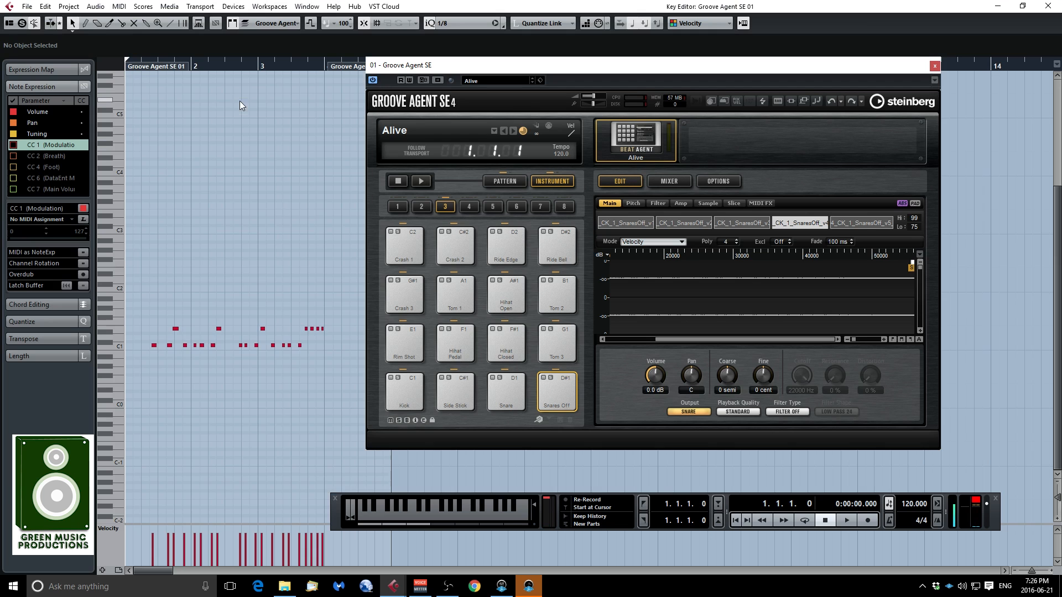
{"action": "mouse_move", "coordinate": [148, 319]}
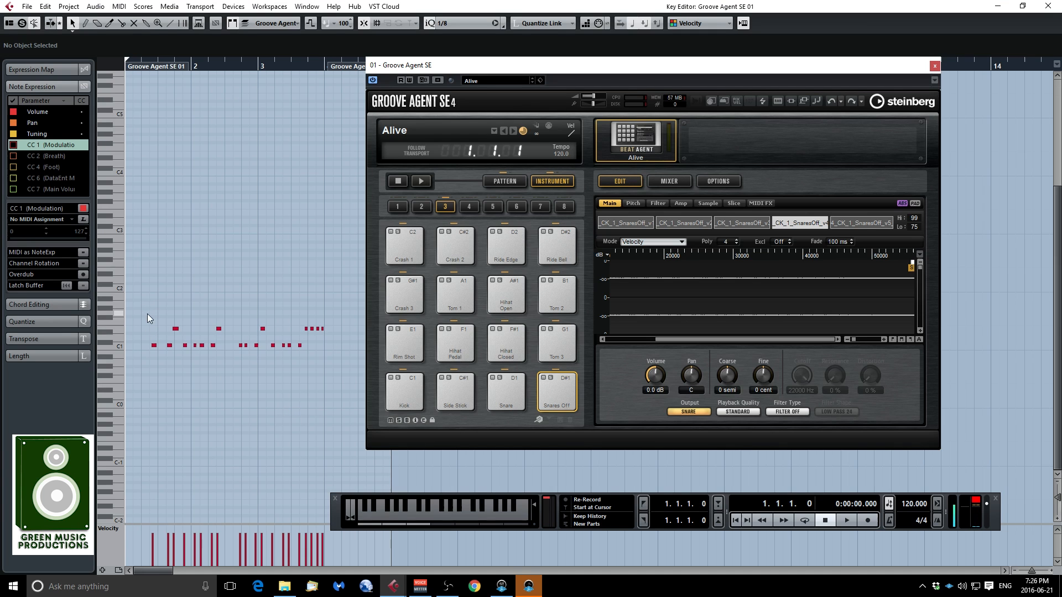